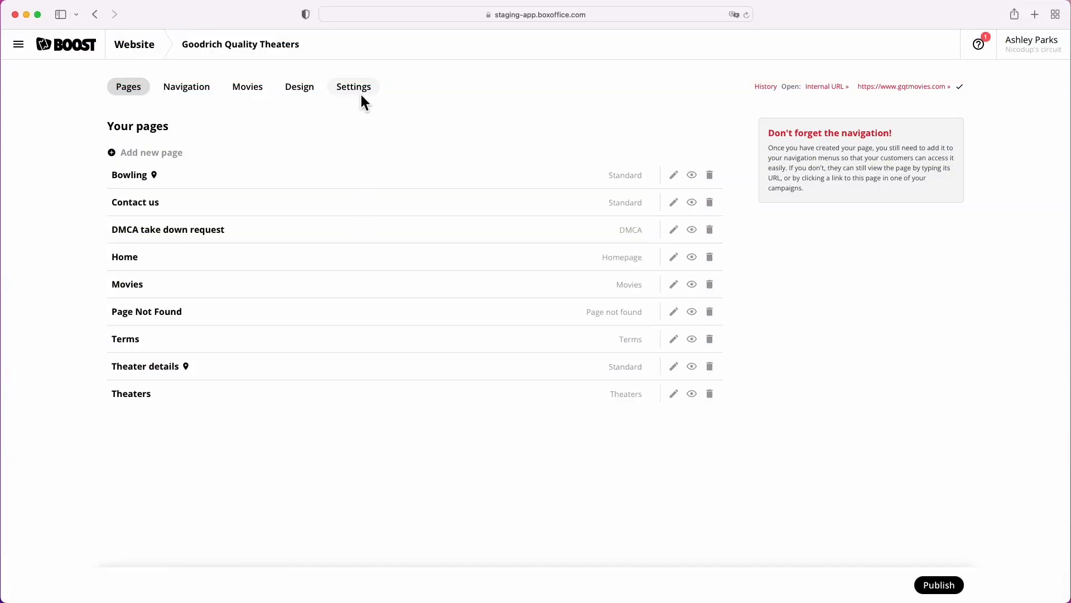
Review the basic website settings and open the Google Analytics UA ID help
click(354, 86)
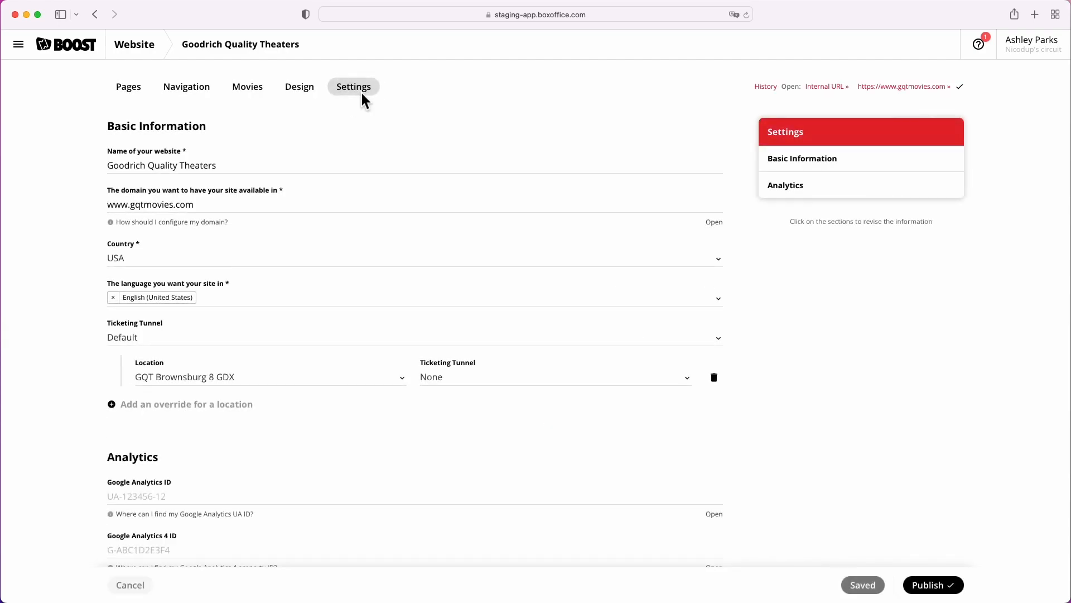
mouse_move(335, 322)
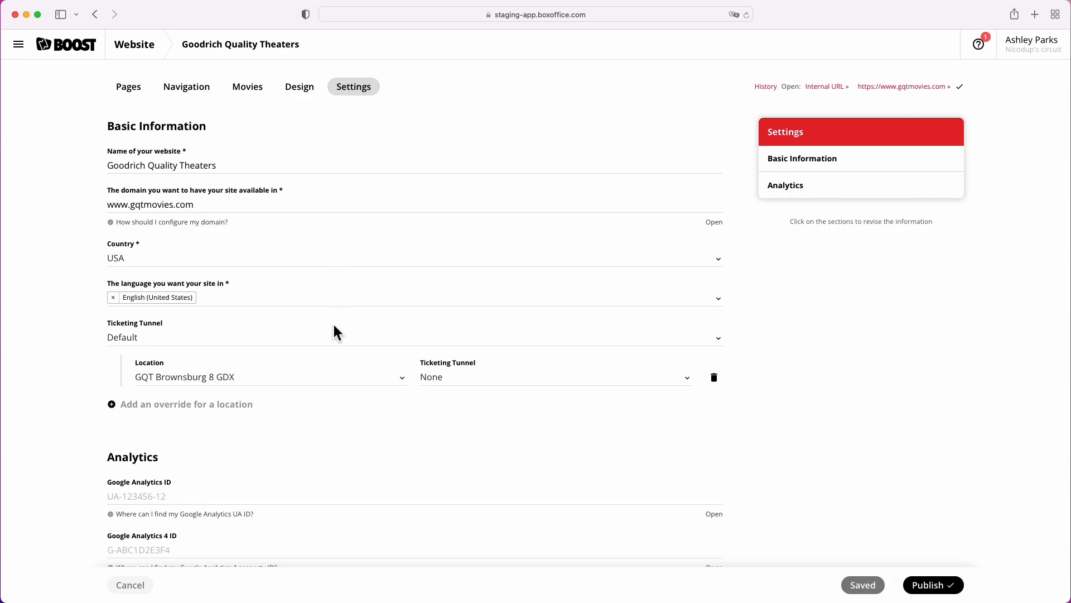
scroll(down, 3)
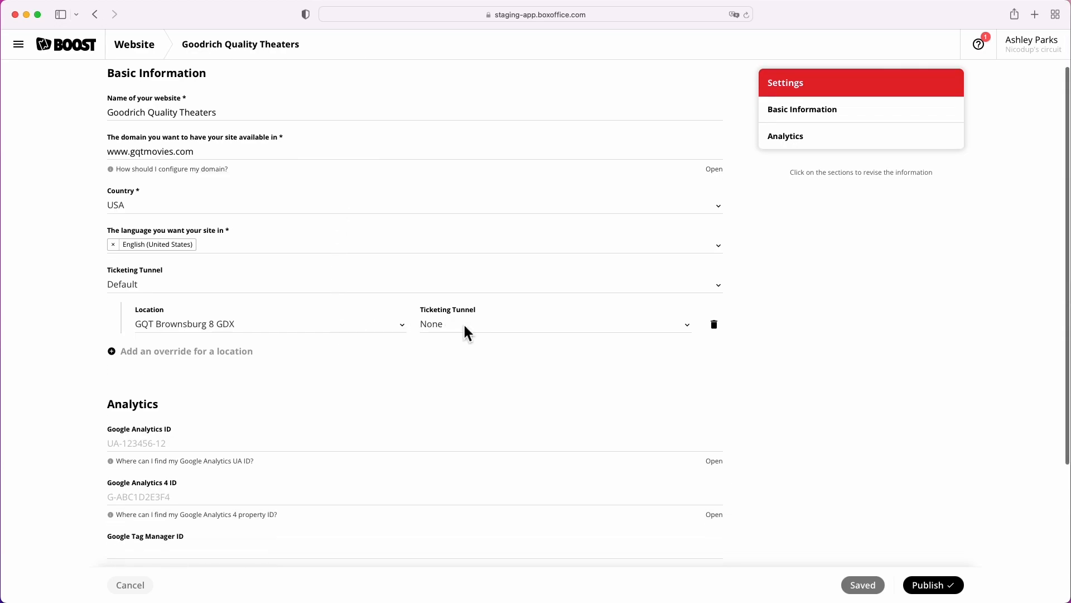
mouse_move(459, 397)
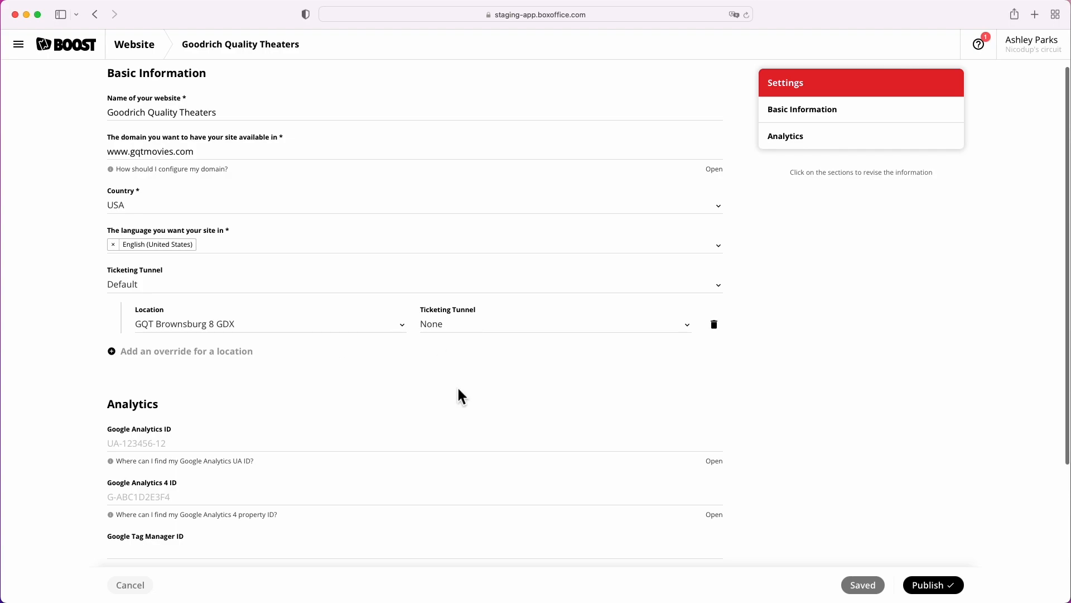
scroll(down, 3)
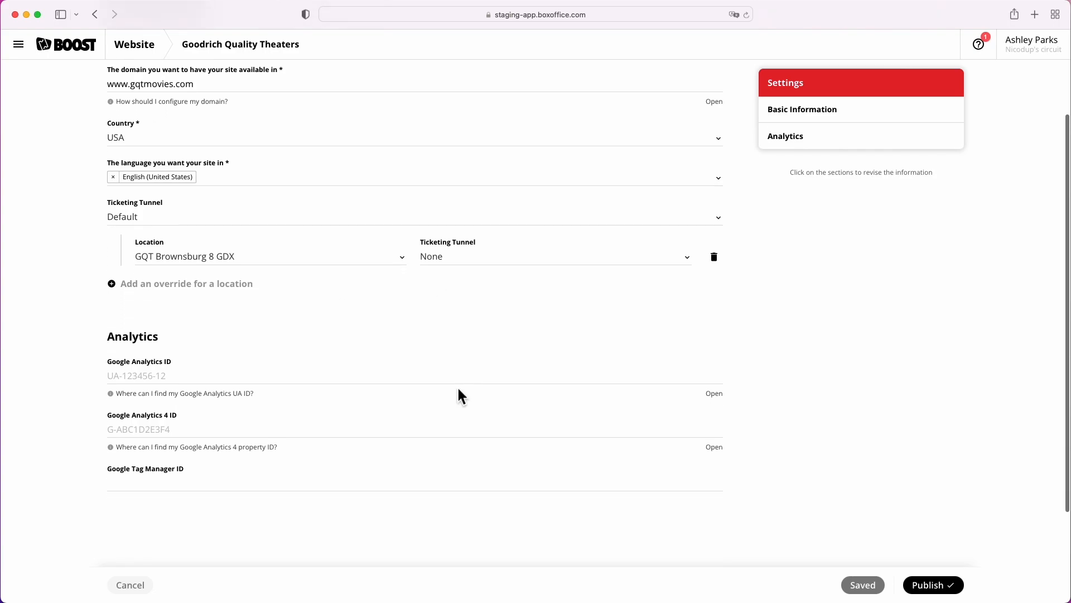
mouse_move(350, 357)
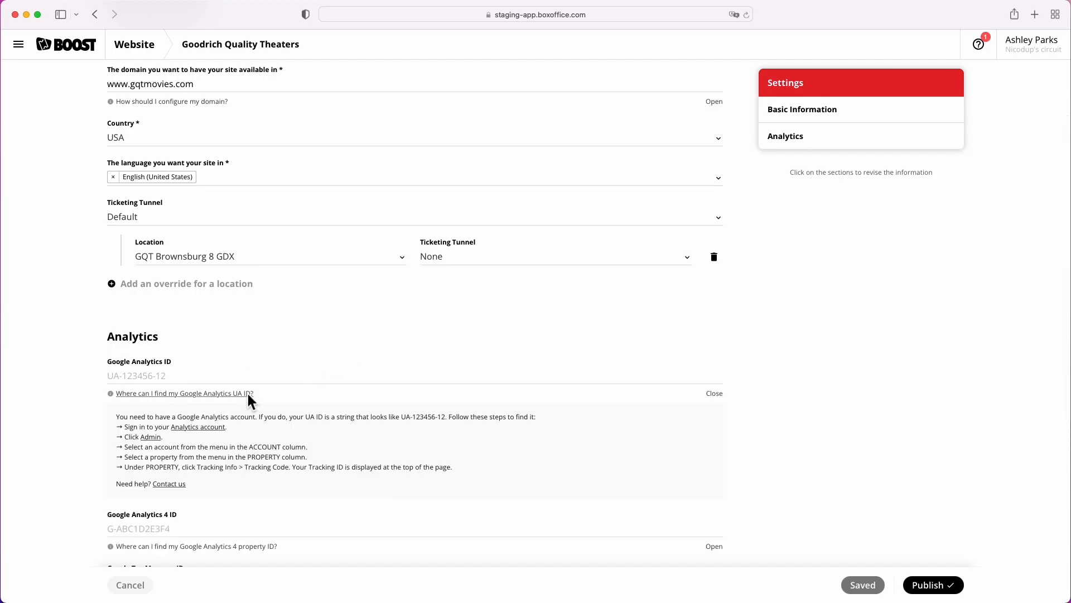
click(299, 87)
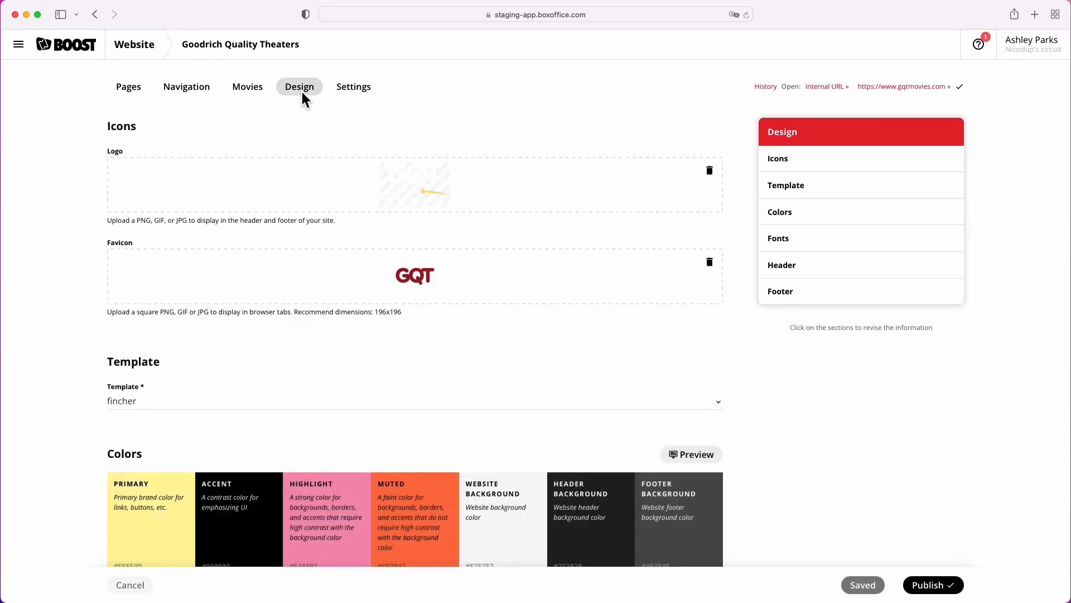
Scroll the Design page down to the color combination hex values
scroll(down, 3)
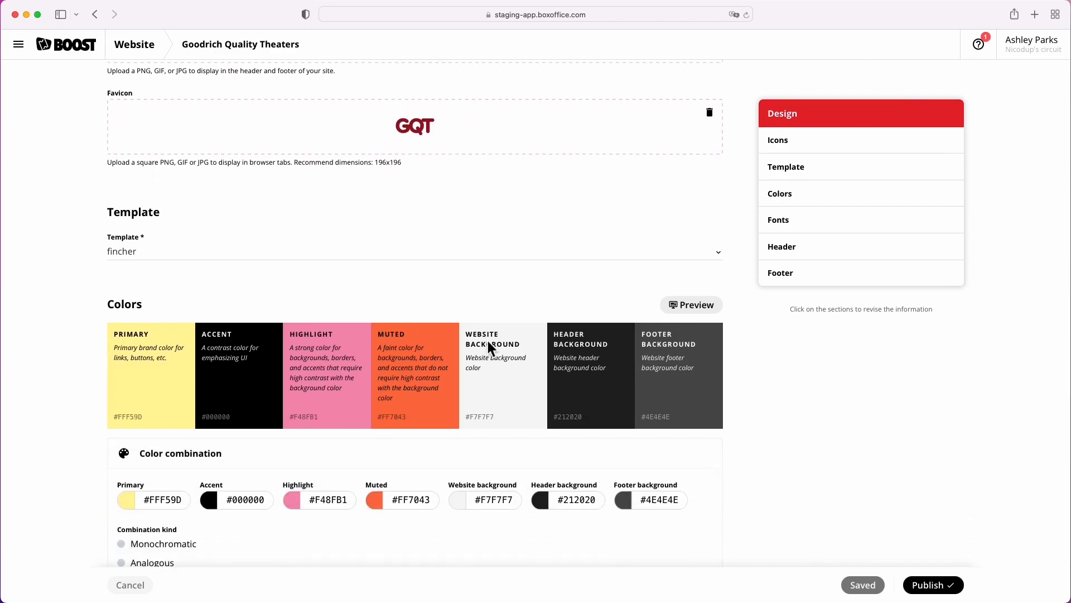
scroll(down, 3)
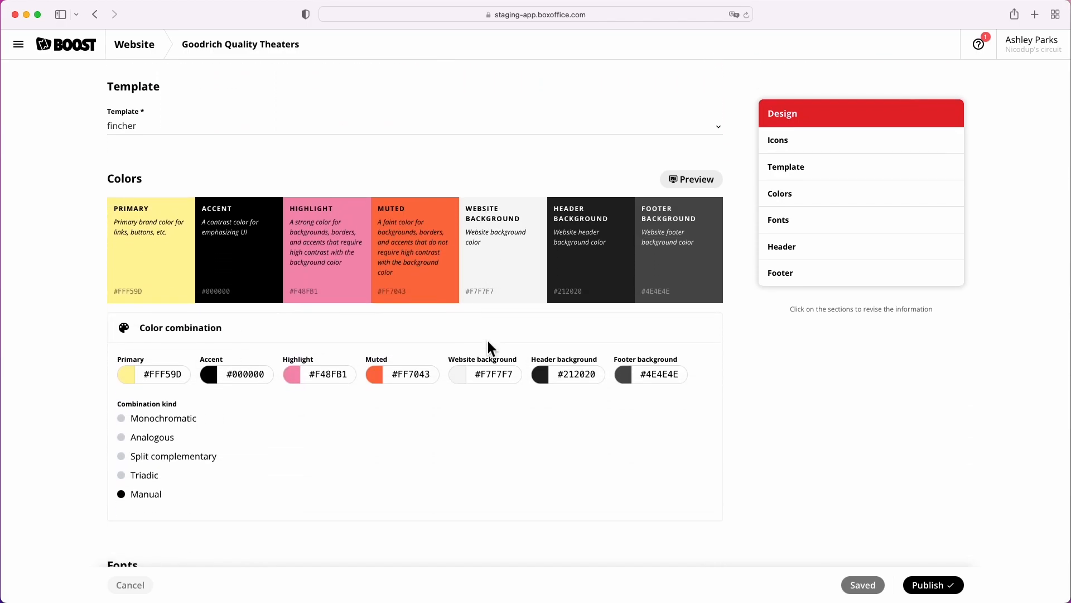
scroll(down, 3)
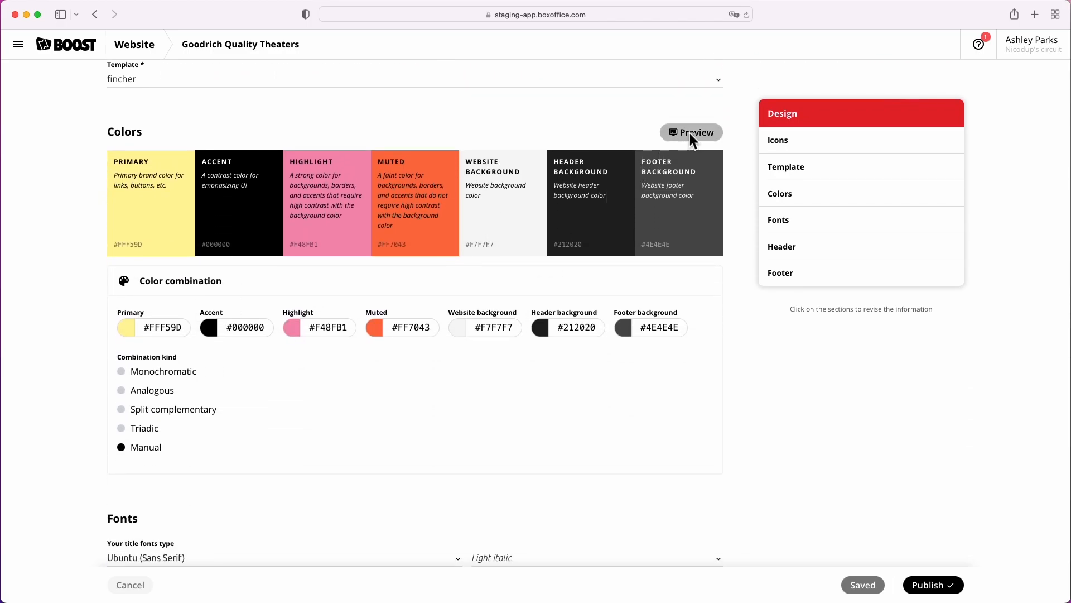
Show the live site preview beside the design settings
click(691, 132)
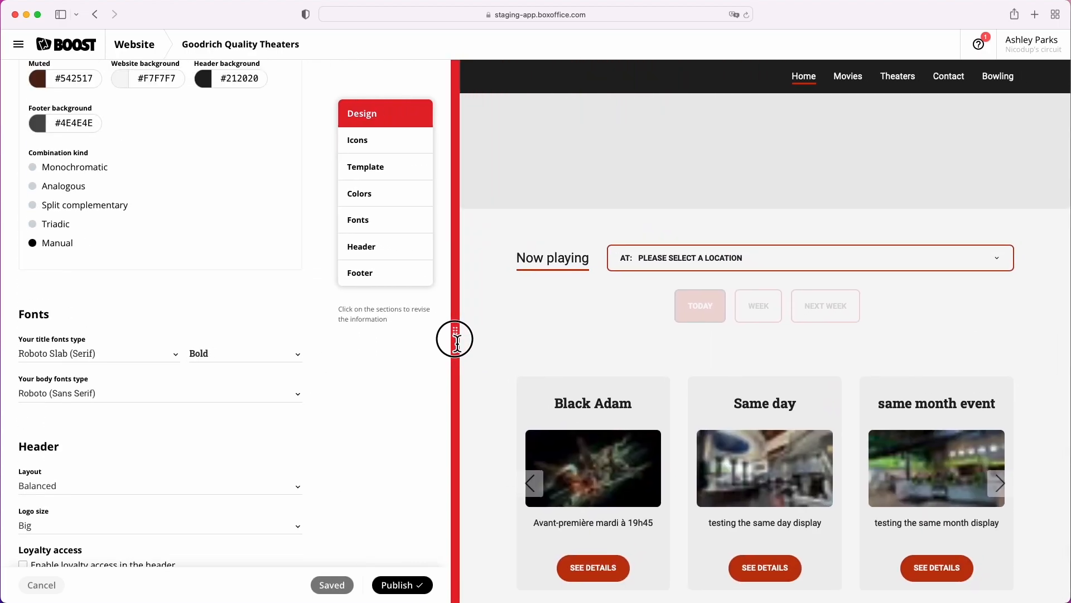
scroll(down, 3)
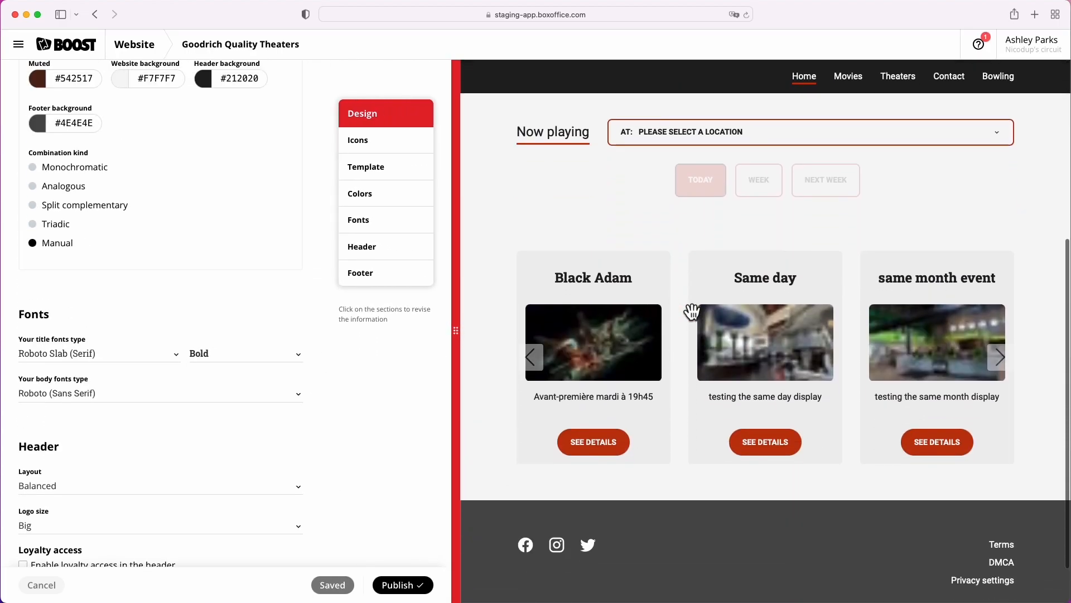
scroll(up, 3)
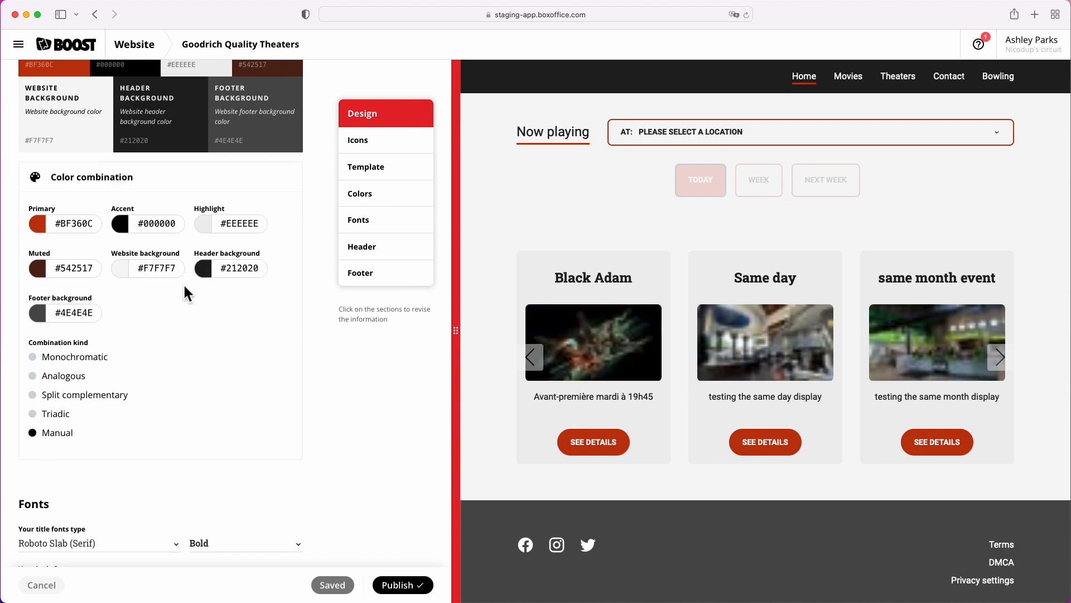
Change the footer background colour to grey #9E9E9E and save the design
click(36, 313)
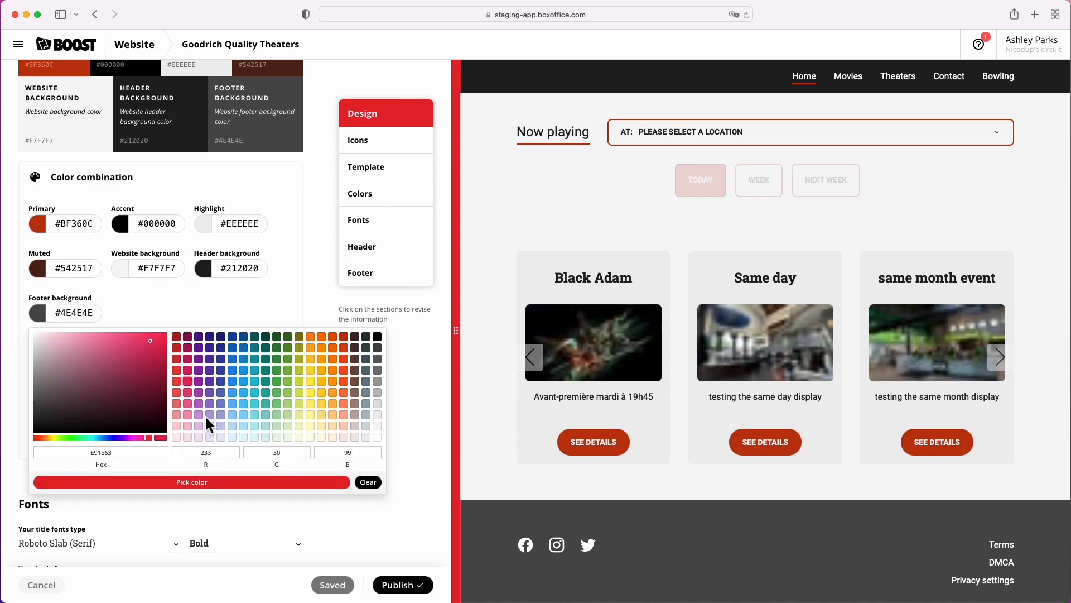
click(192, 481)
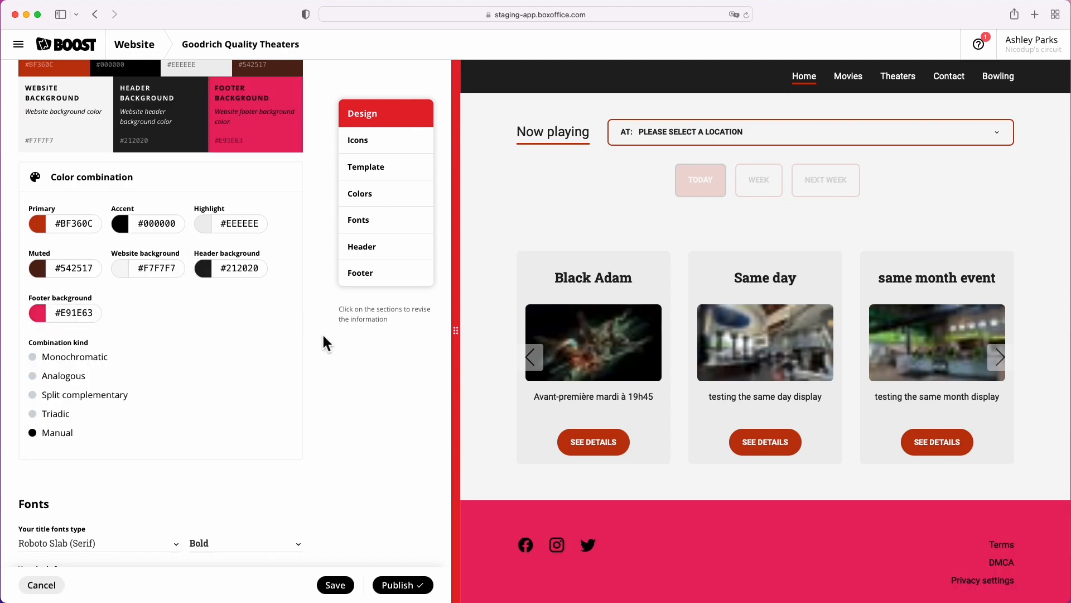
click(35, 312)
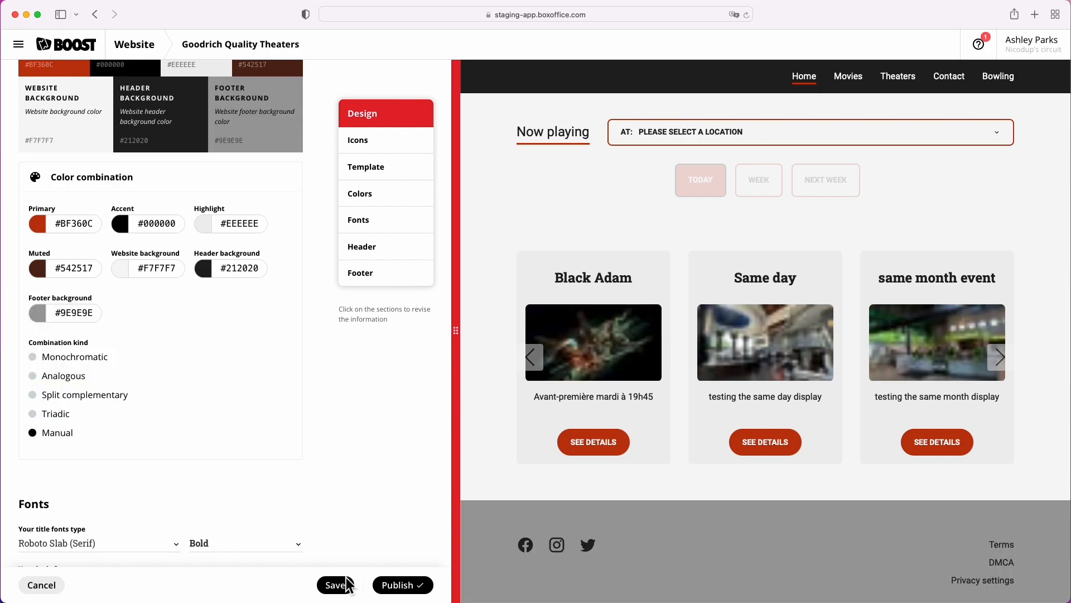
click(335, 584)
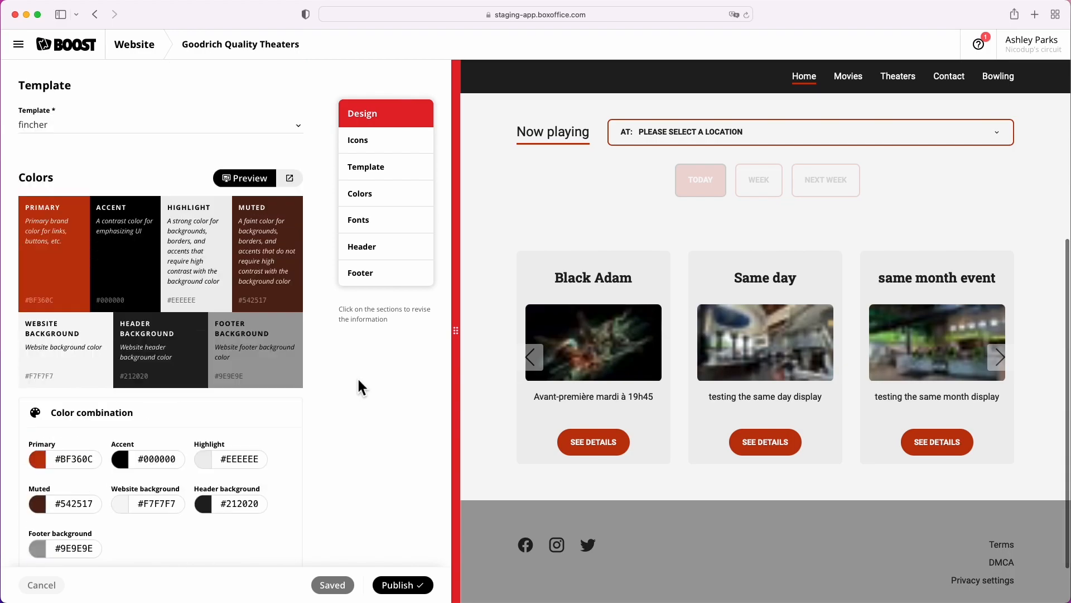
List movies releasing in the next 30 days on the Movies page
click(247, 86)
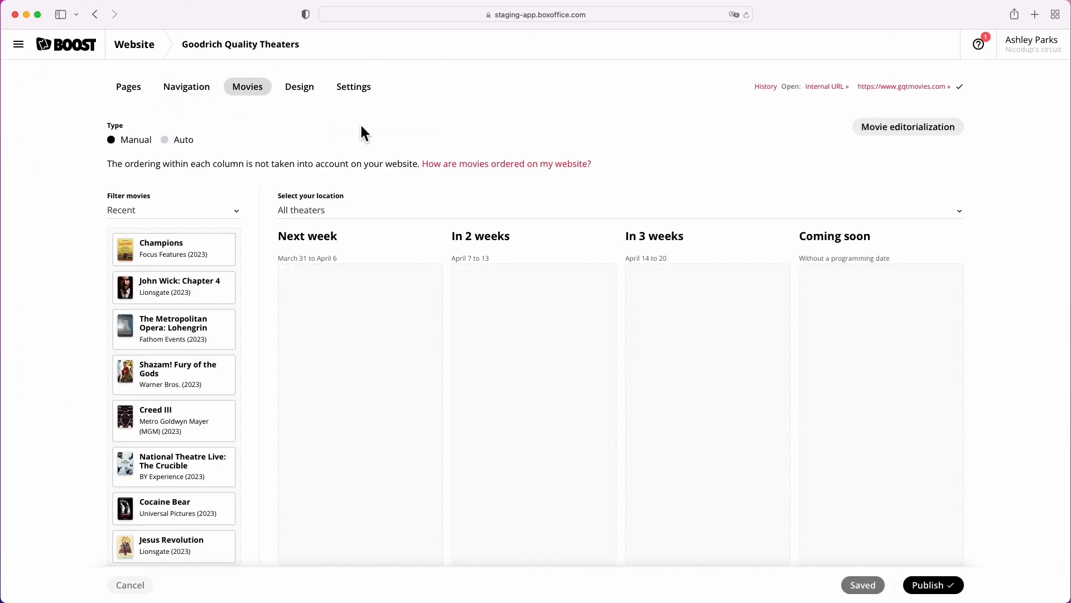
click(174, 210)
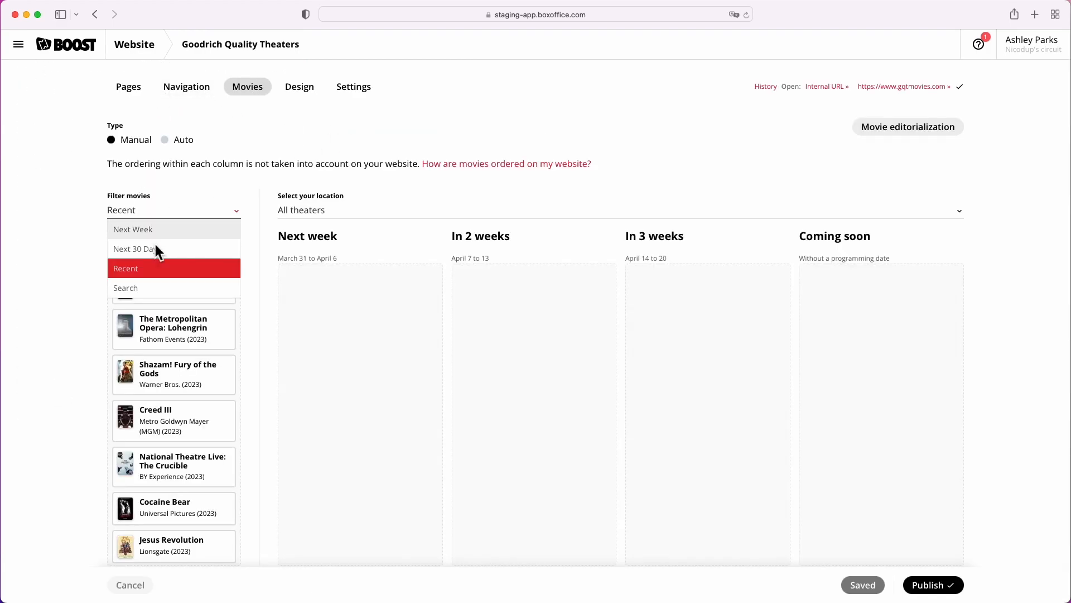
click(139, 248)
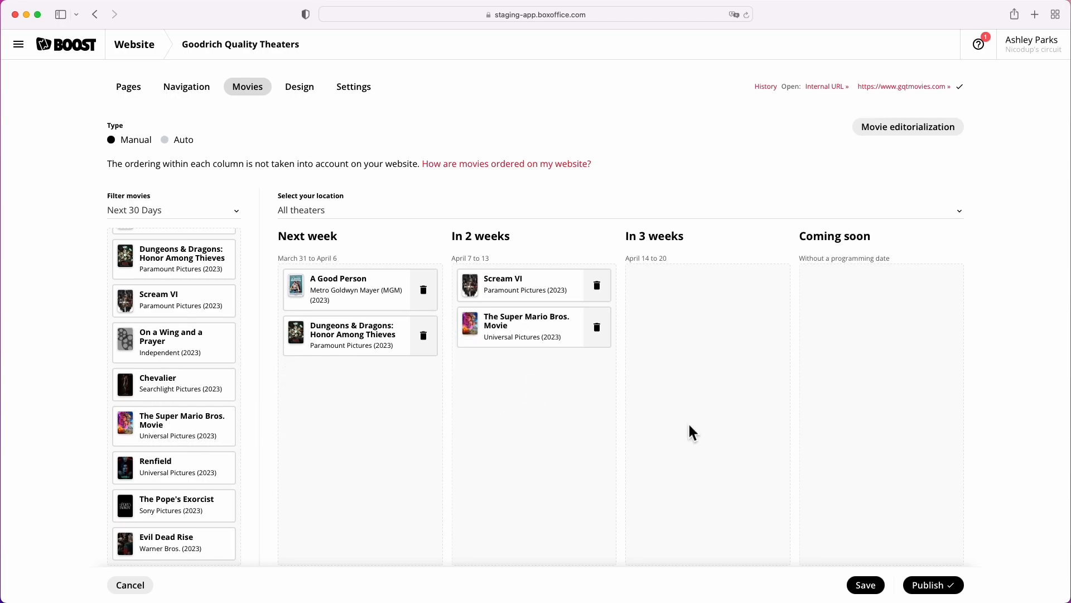
Save the four-film schedule and switch movie selection to automatic
click(865, 584)
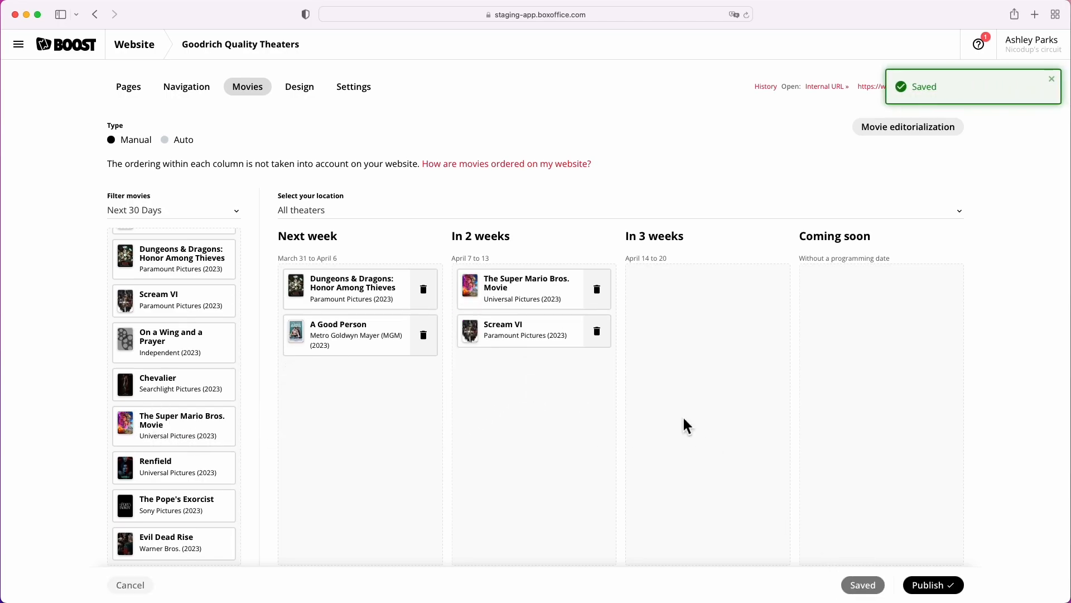
click(165, 139)
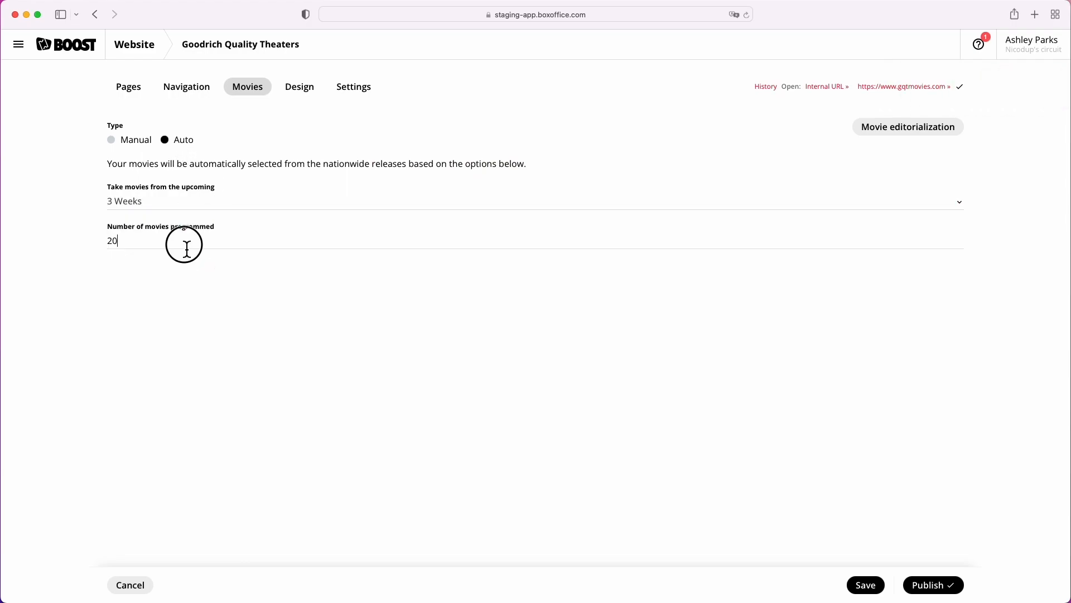
click(865, 584)
text(scre)
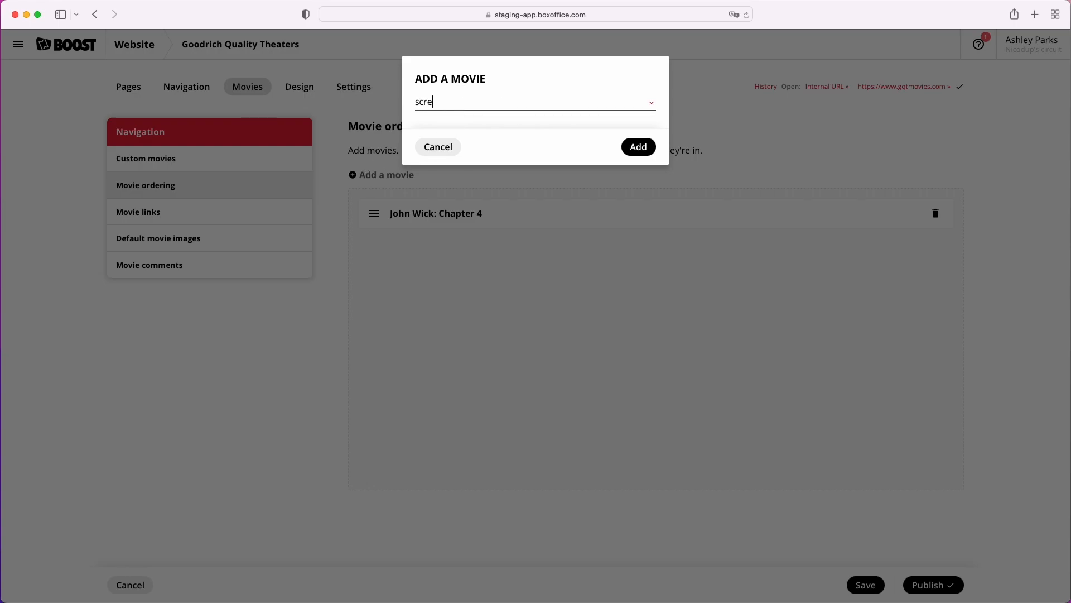
Add Scream VI after John Wick: Chapter 4 in the movie ordering and save it
click(637, 146)
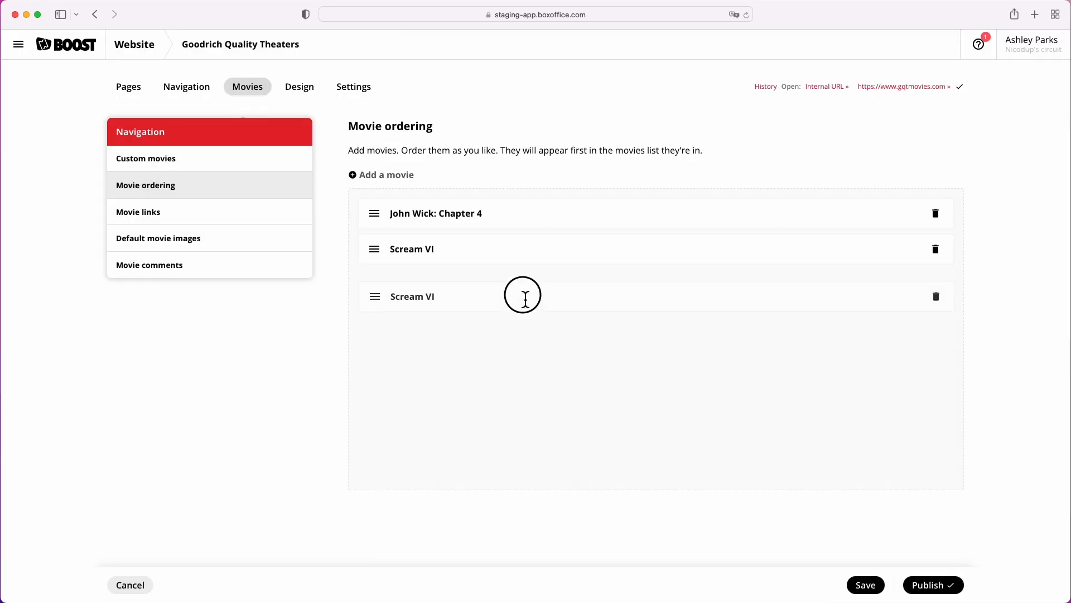
click(865, 584)
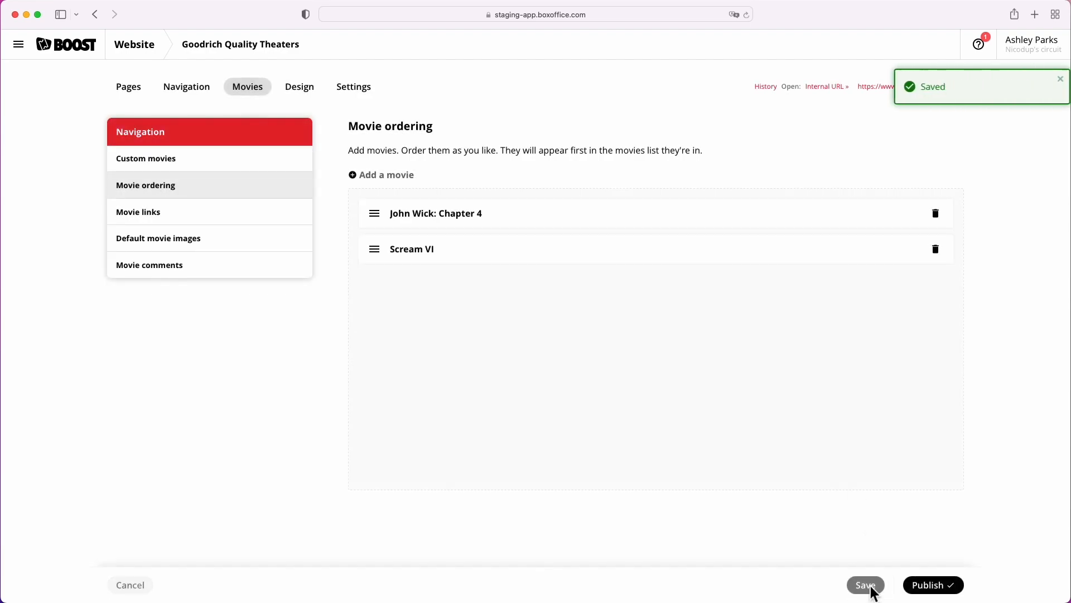
click(129, 87)
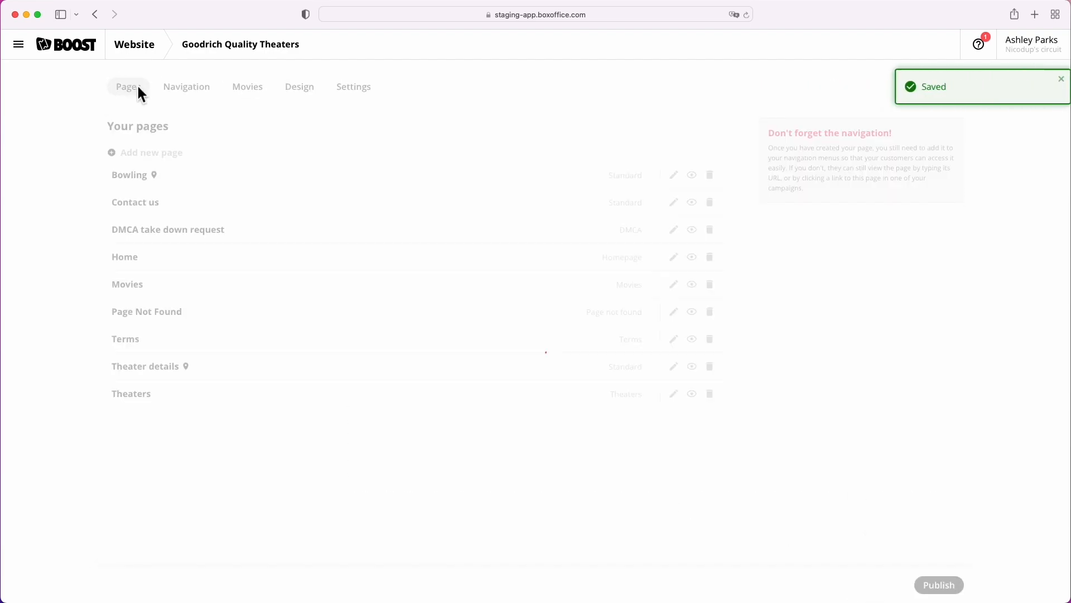
Create My new page with a heading and a hero carousel movies widget
click(151, 152)
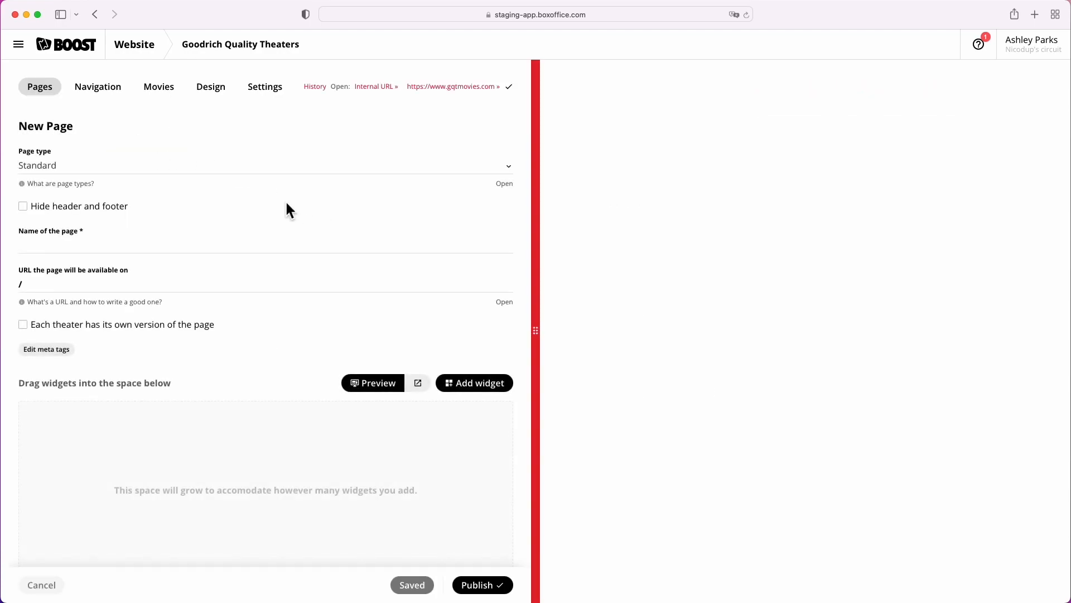
text(My new)
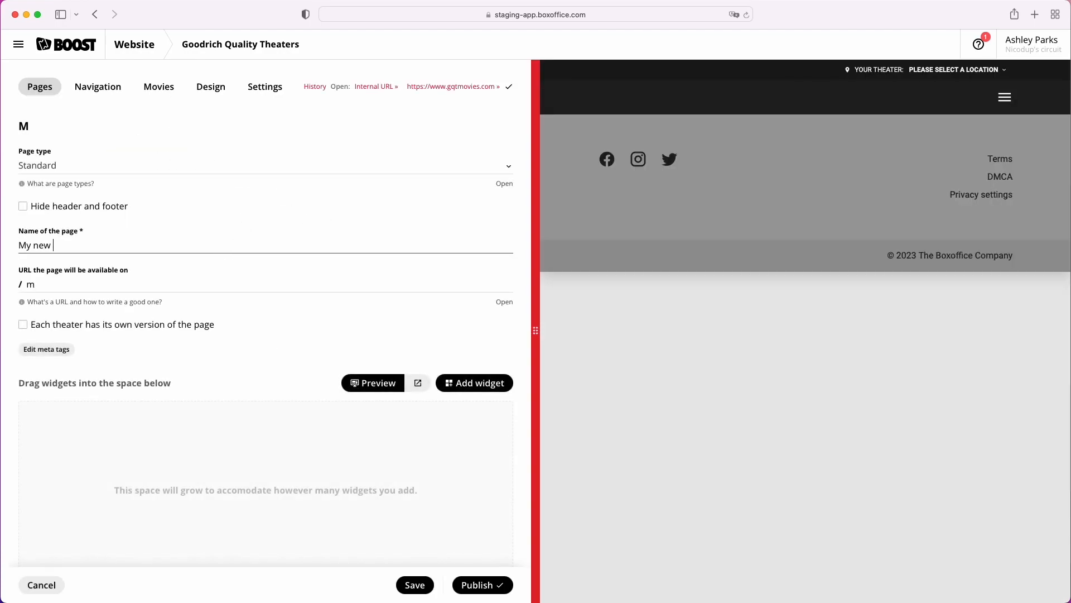
click(474, 381)
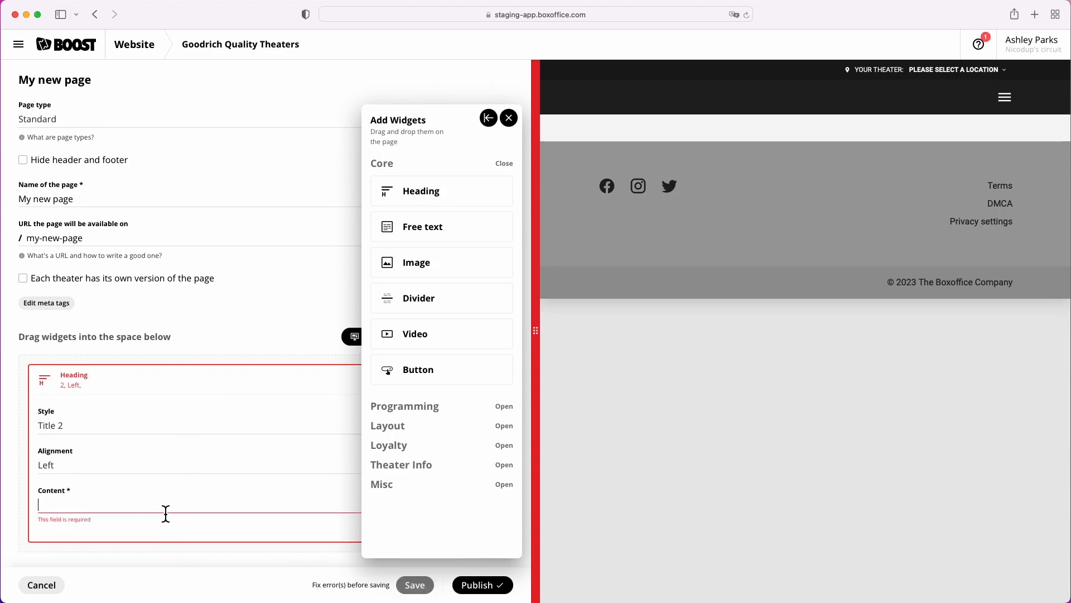
text(My cool page title)
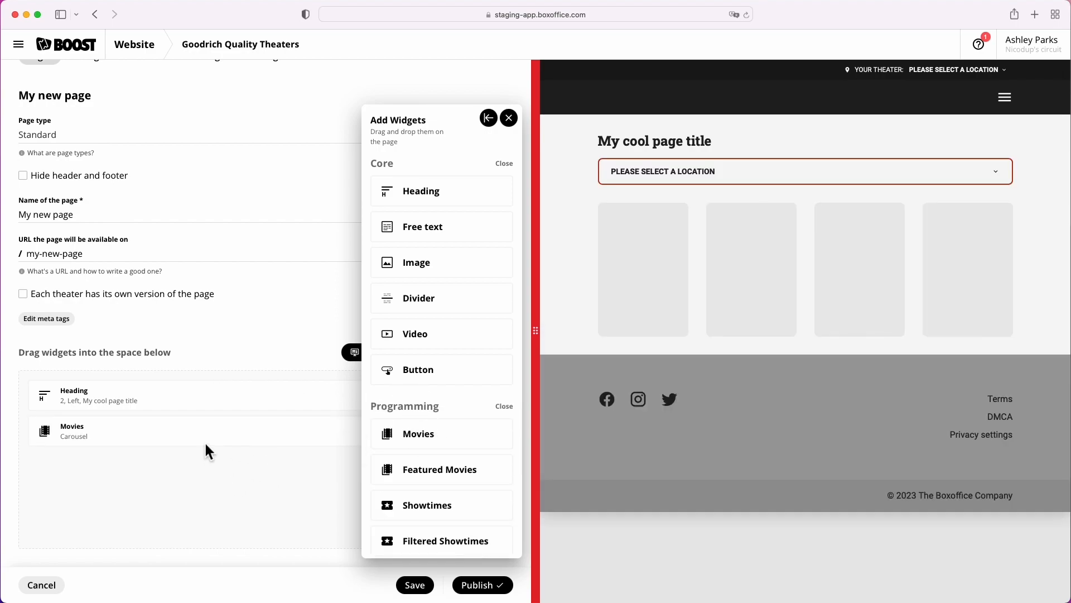
click(72, 430)
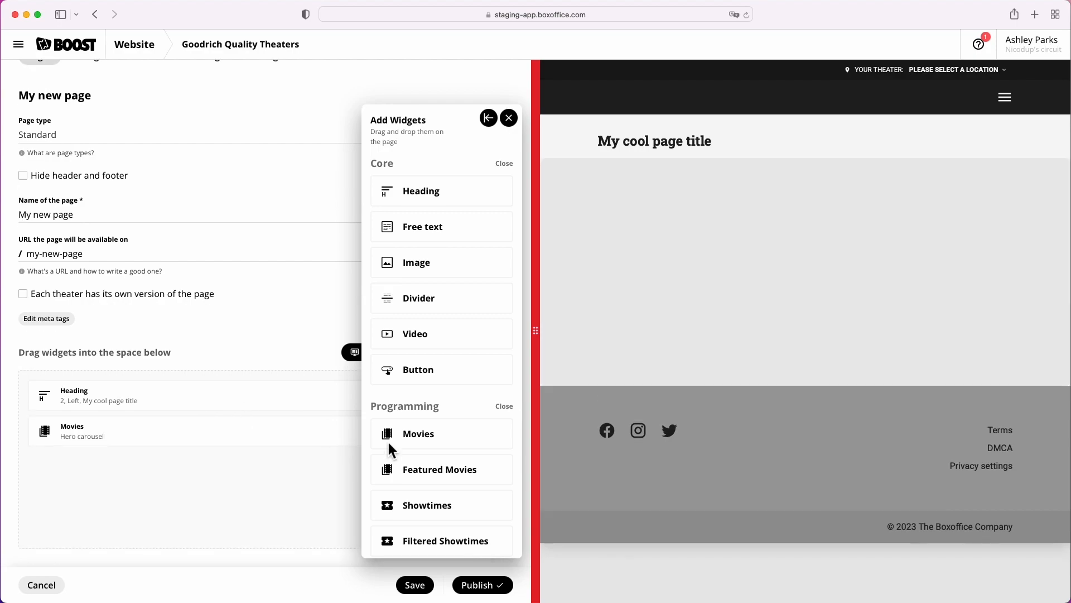
Add a Featured Movies widget showing John Wick: Chapter 4 to the page
click(440, 469)
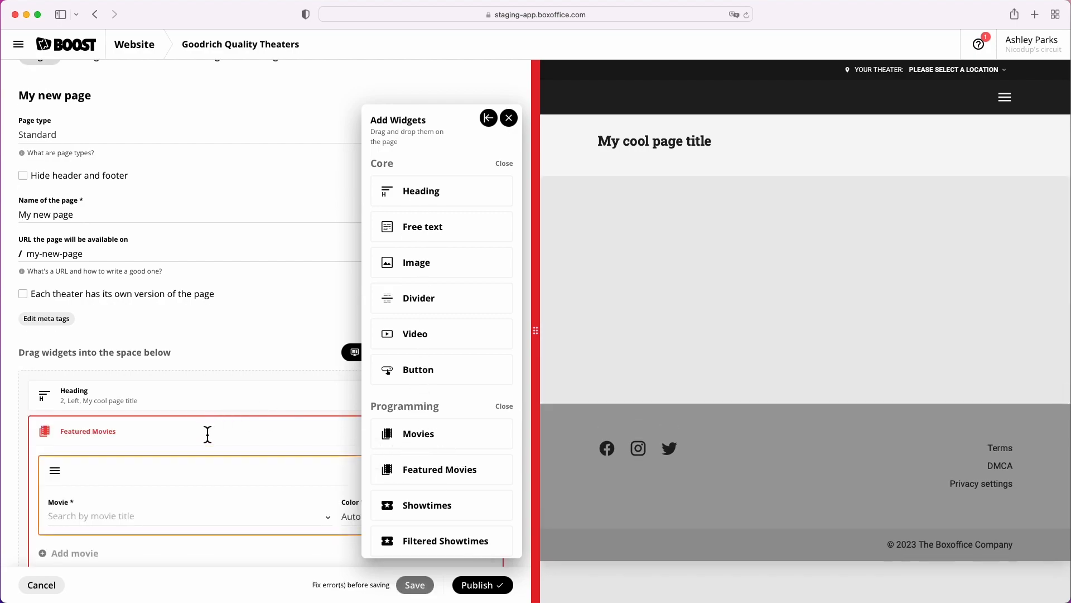
text(john)
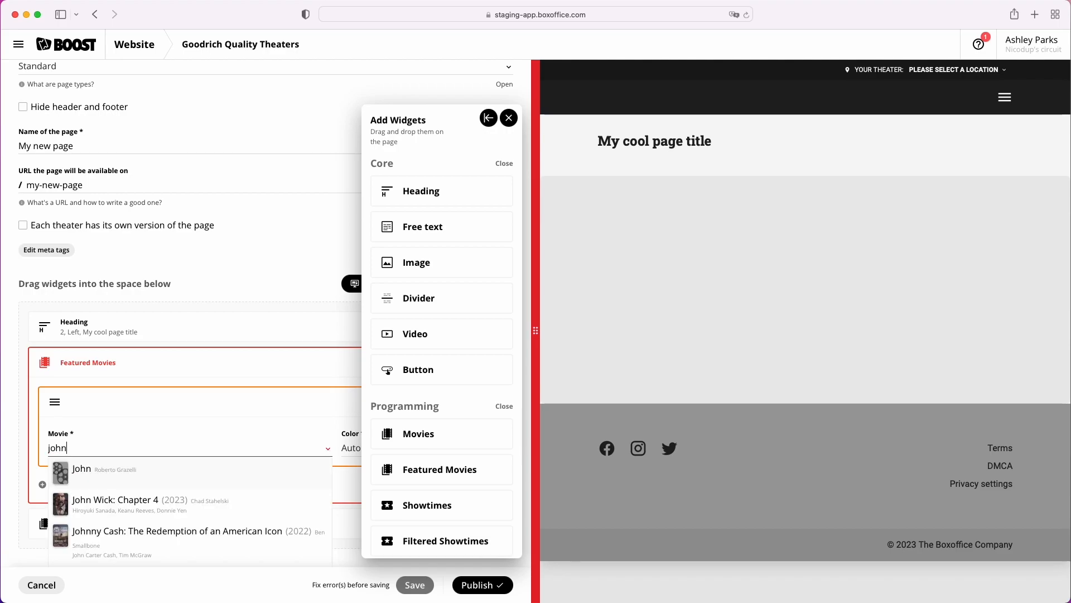
click(129, 504)
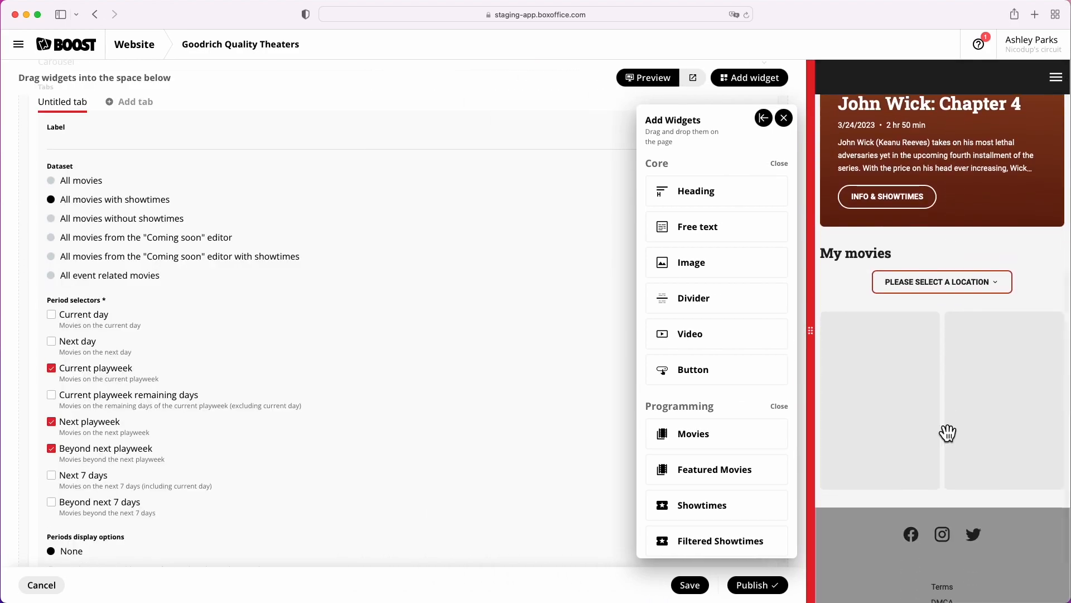
click(764, 118)
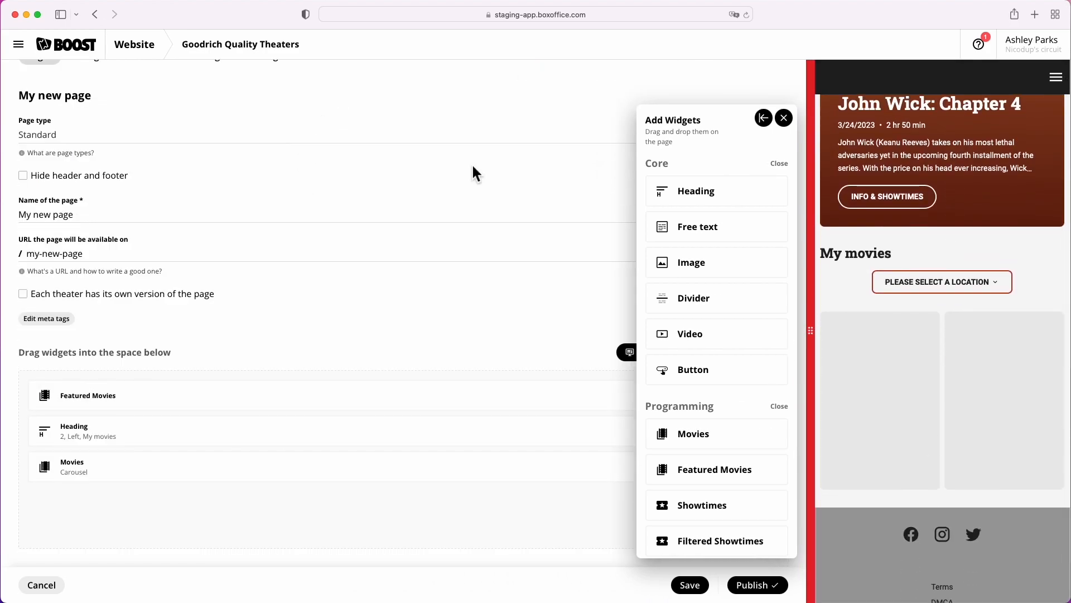
click(764, 118)
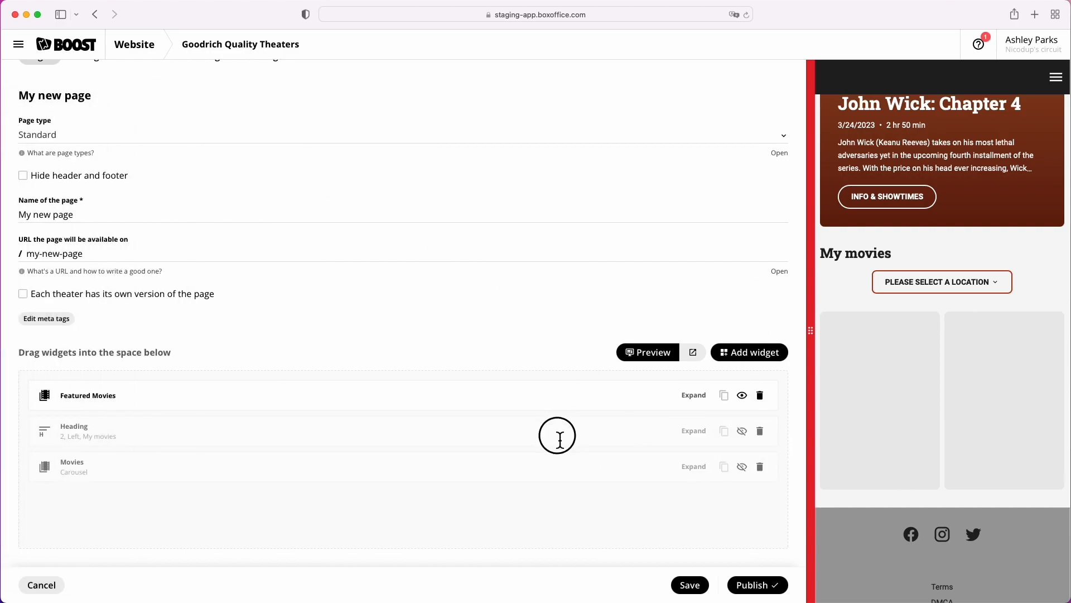
mouse_move(637, 523)
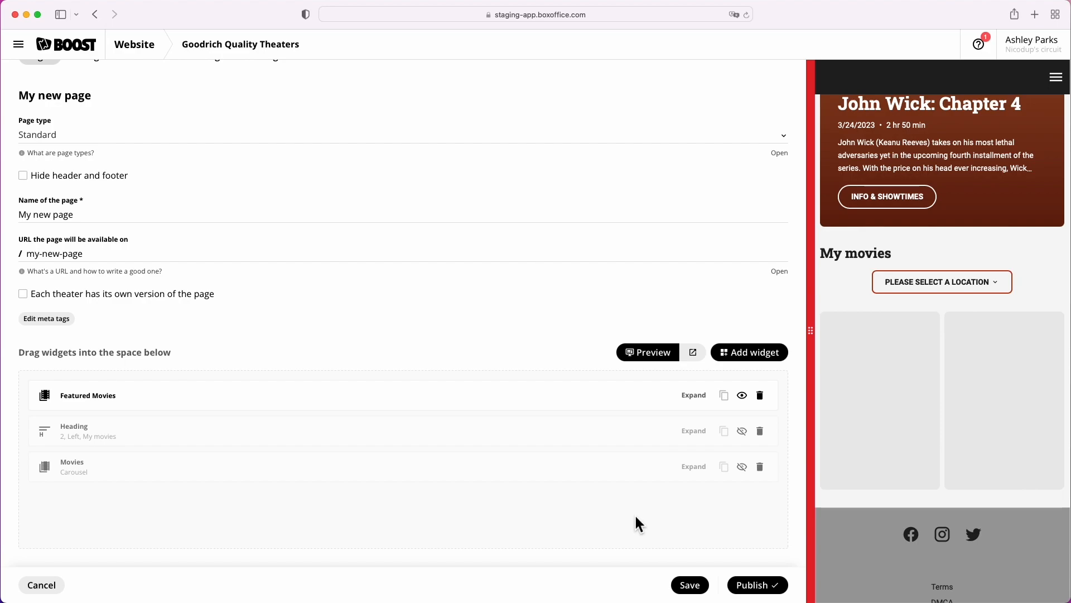
mouse_move(741, 430)
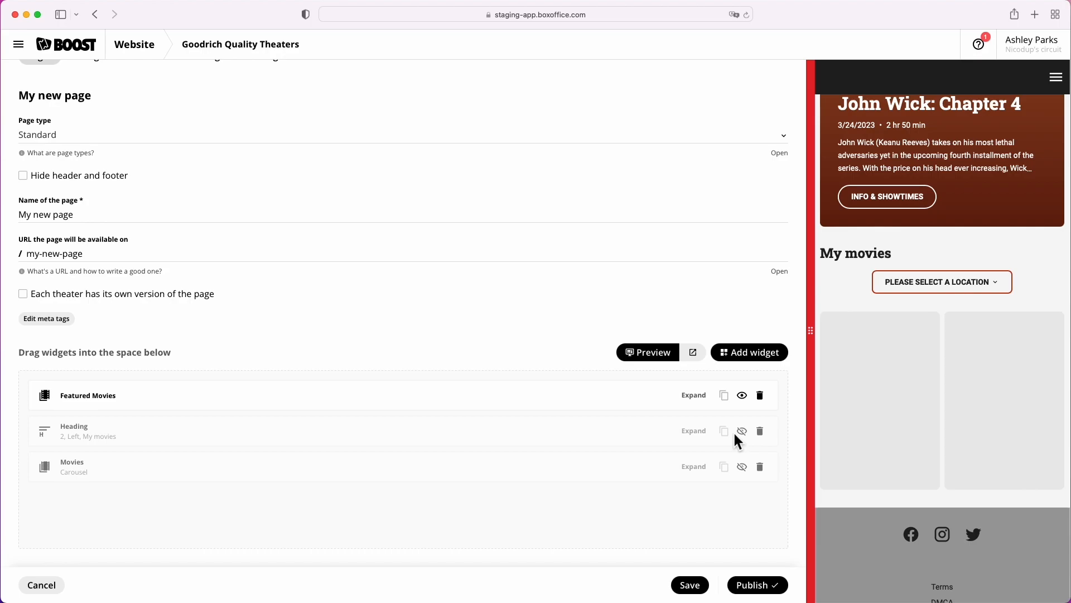
click(187, 86)
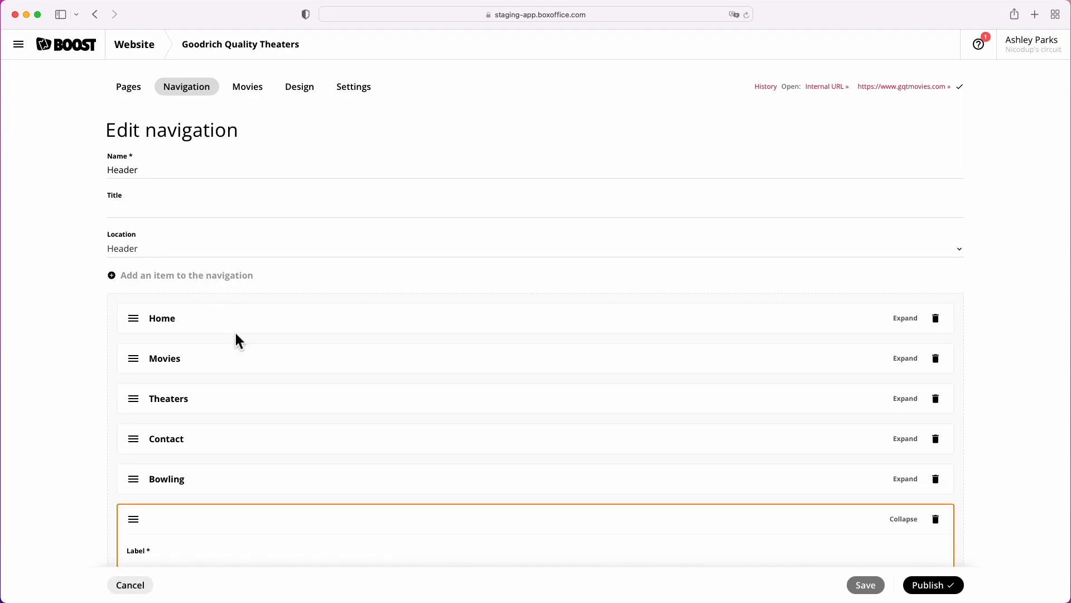
Add a 'Cool page' Page item second in header navigation, save, and publish
text(M)
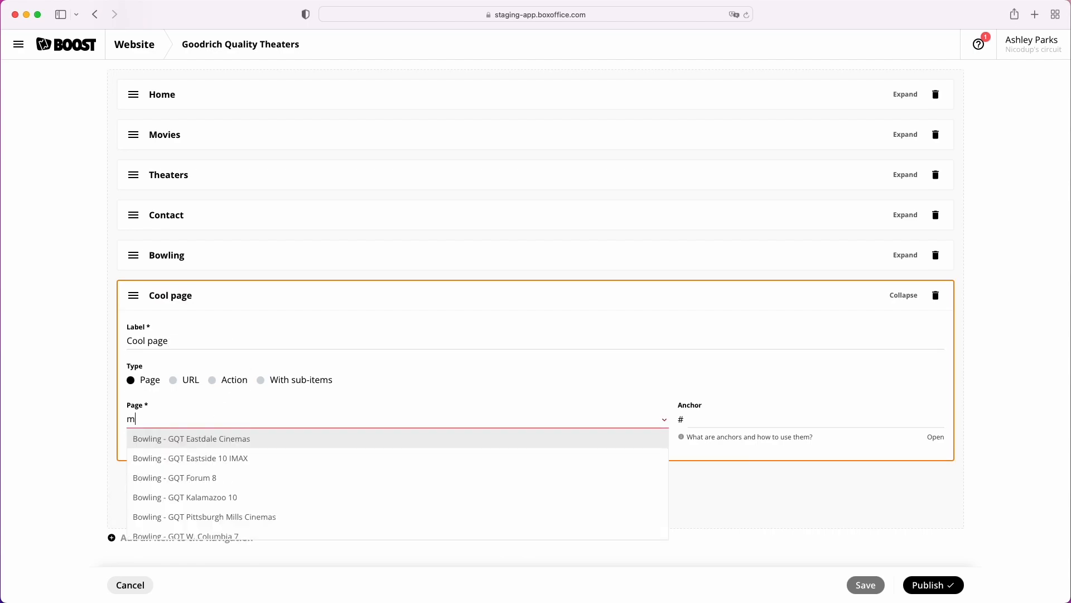
click(865, 584)
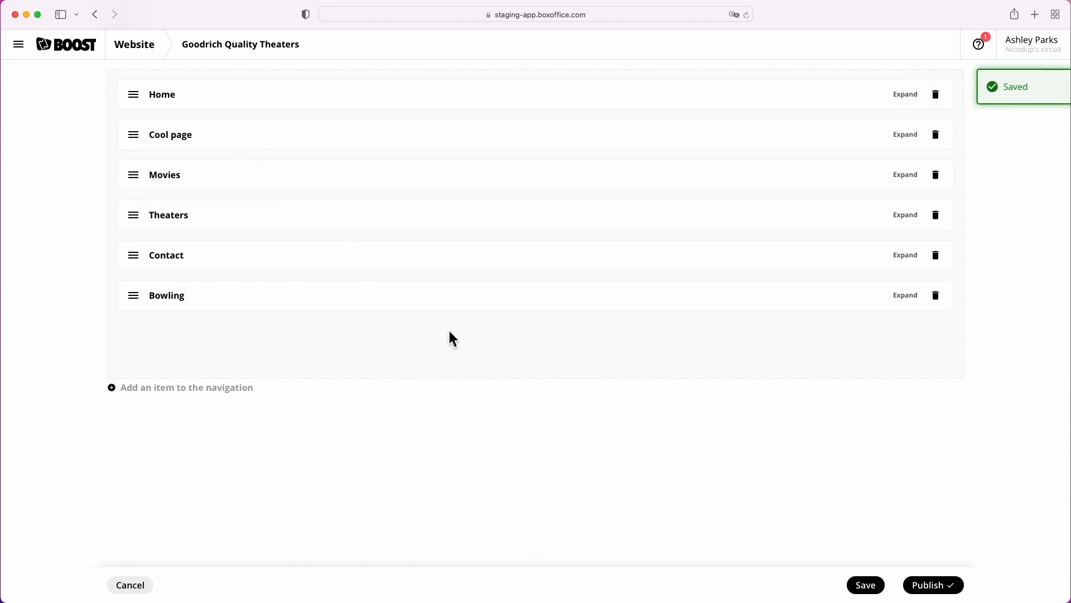
click(864, 585)
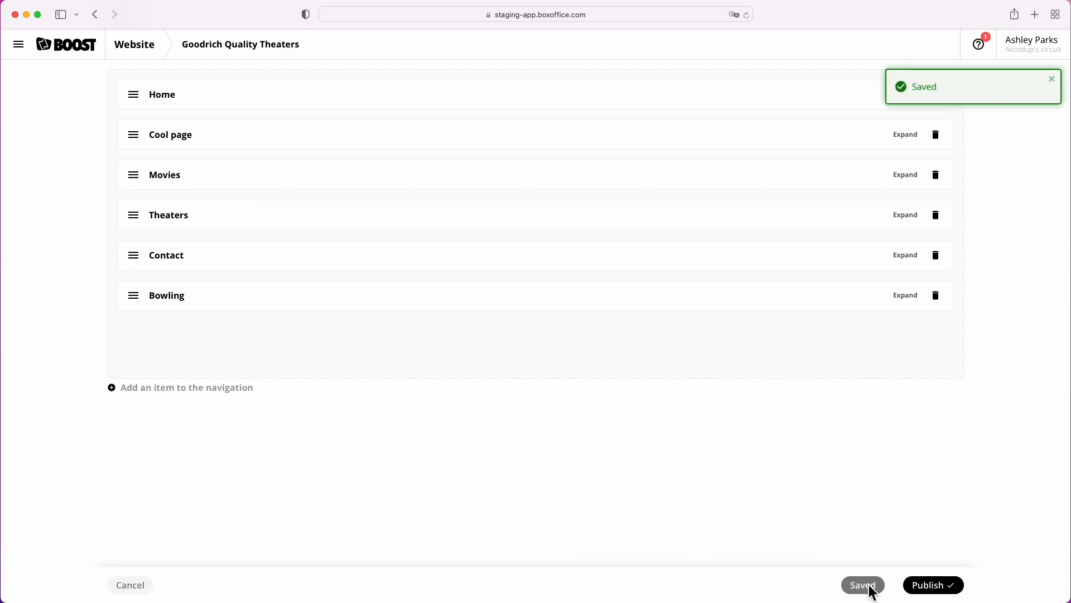
mouse_move(934, 585)
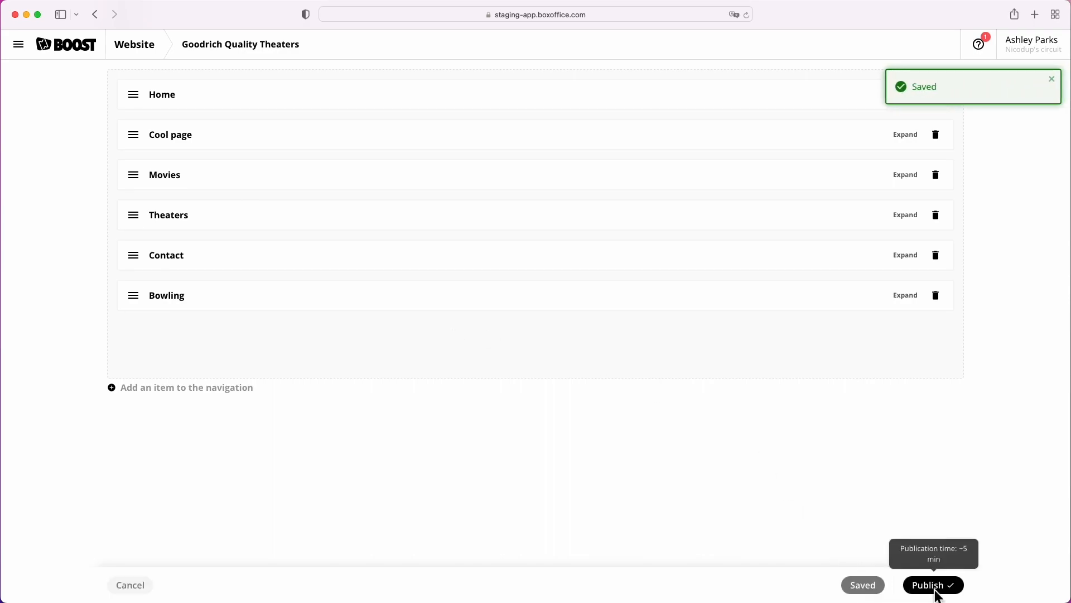
click(932, 584)
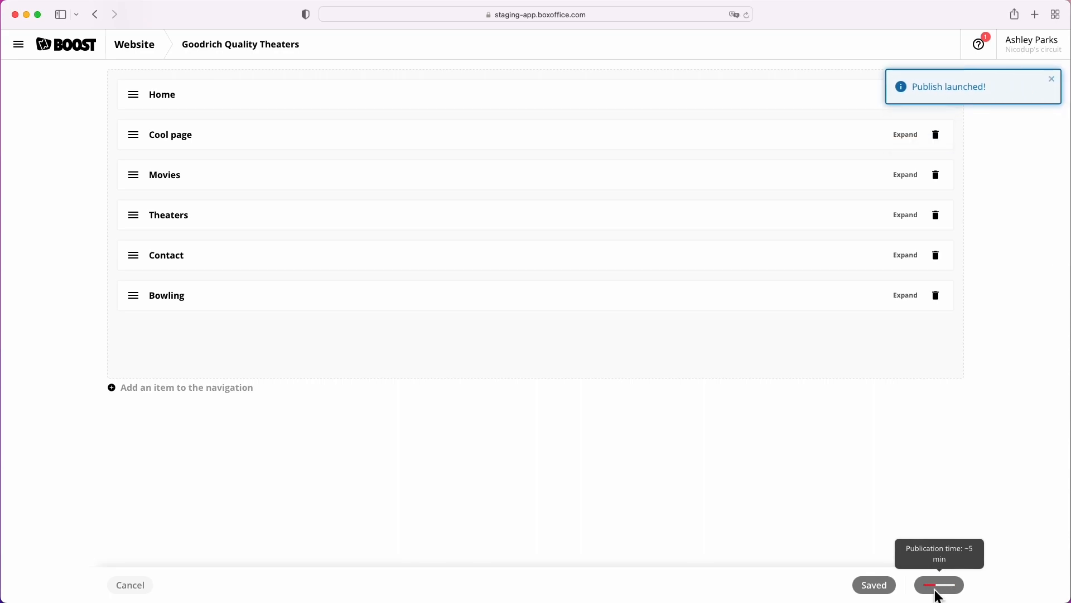